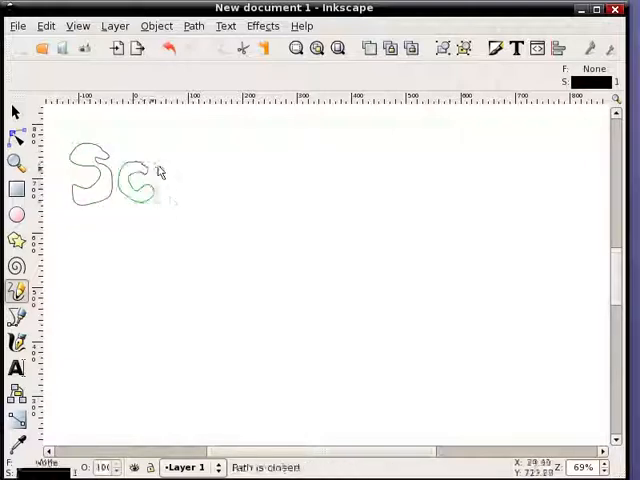
# - Hand-letter Screencast, 8 and Perspective with the calligraphy tool and colour them blue, red and green
pyautogui.moveTo(160, 176); pyautogui.dragTo(210, 180)
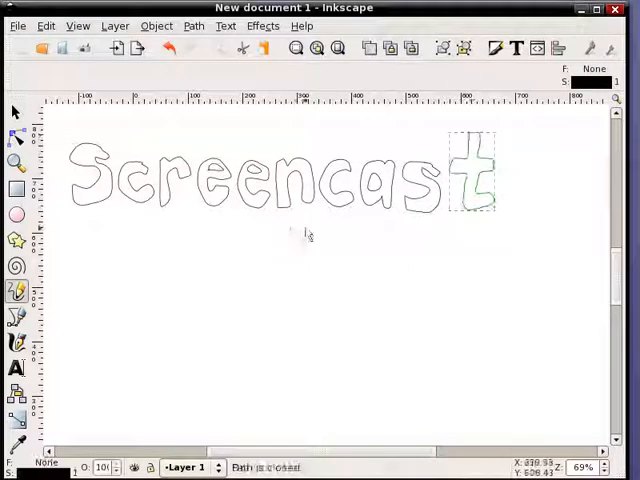
pyautogui.moveTo(310, 230); pyautogui.dragTo(324, 300)
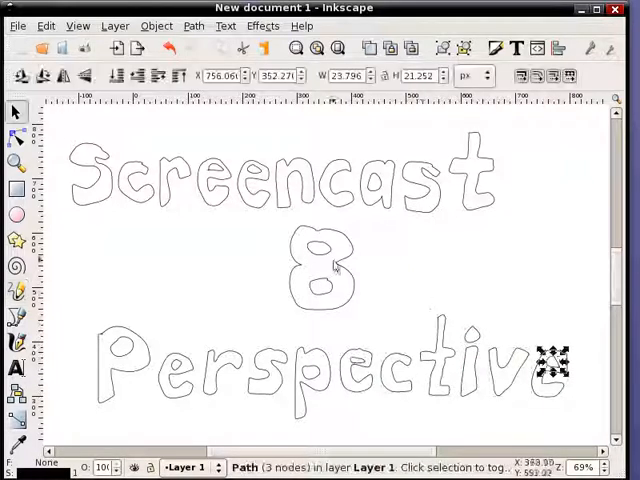
pyautogui.click(258, 184)
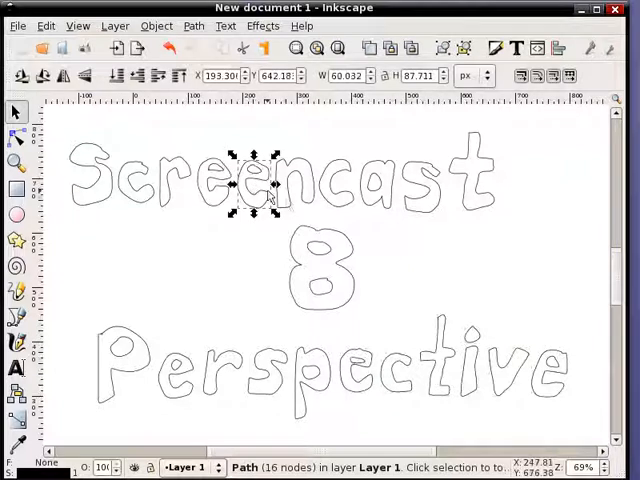
pyautogui.click(320, 264)
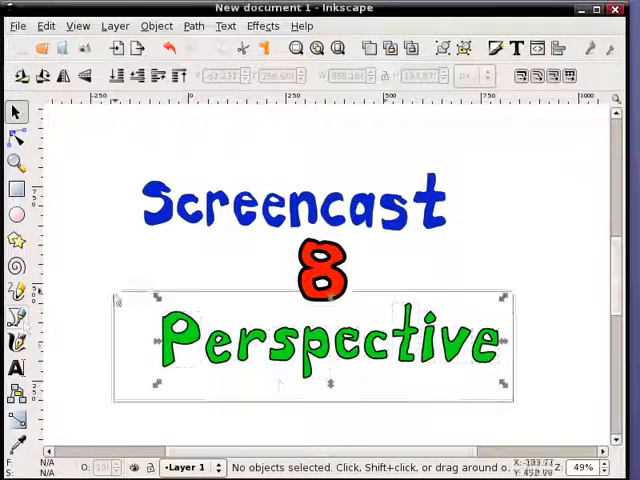
pyautogui.click(16, 316)
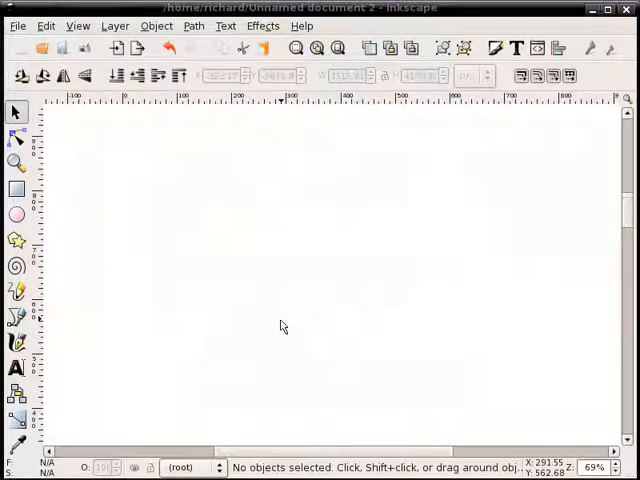
pyautogui.moveTo(268, 320)
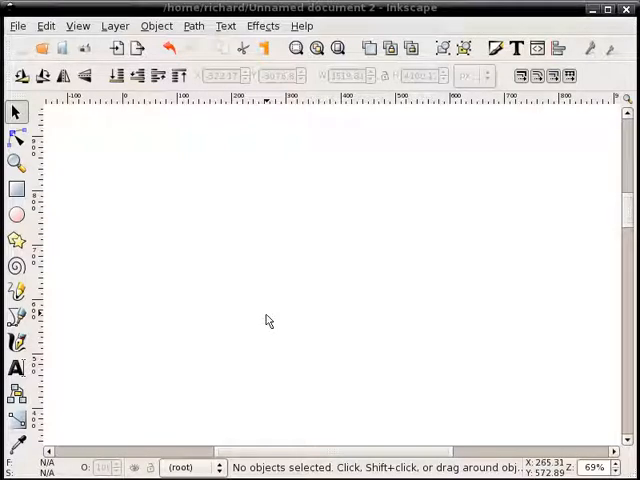
pyautogui.moveTo(100, 224)
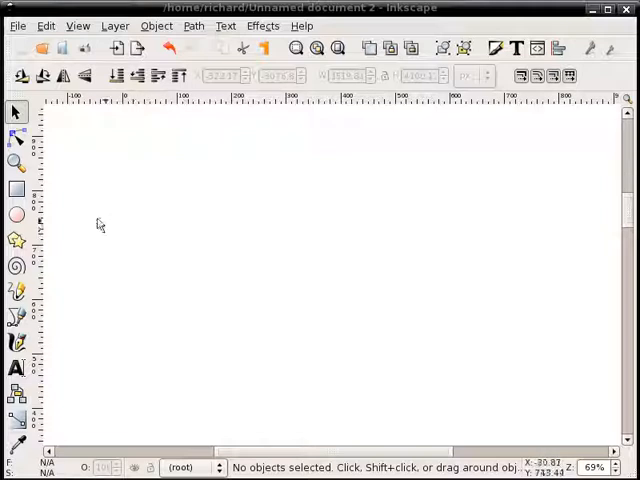
# - Draw a green rounded rectangle at upper left and a closed trapezoid outline to its right
pyautogui.click(16, 188)
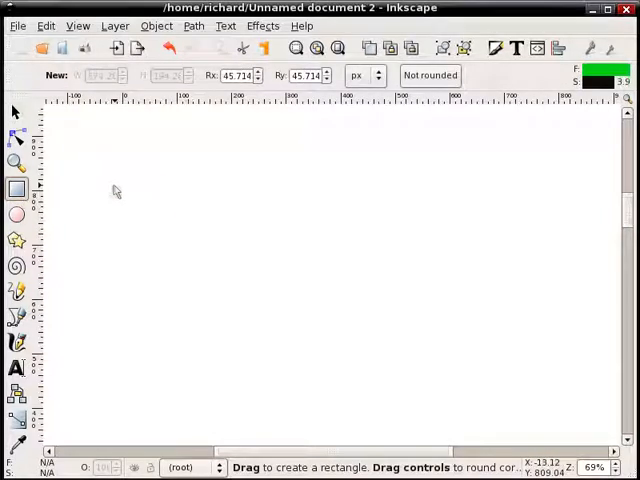
pyautogui.moveTo(112, 184); pyautogui.dragTo(300, 270)
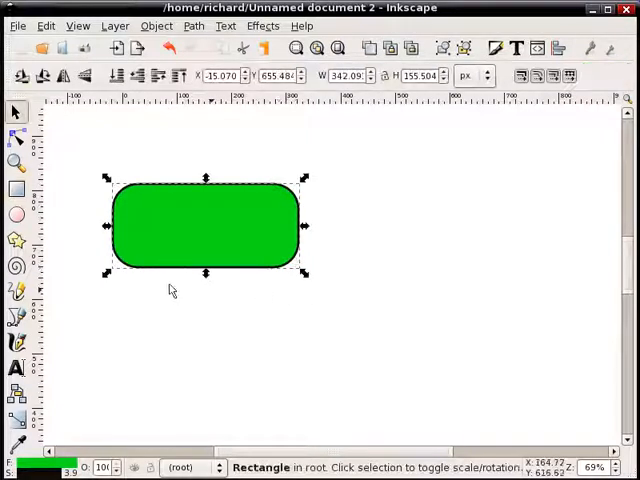
pyautogui.moveTo(224, 264)
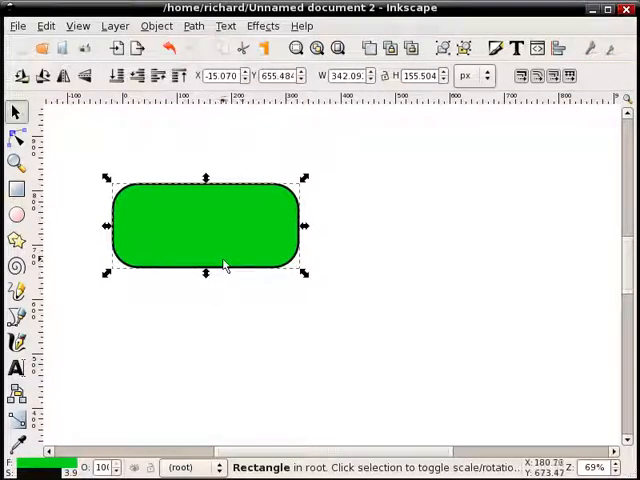
pyautogui.moveTo(210, 252)
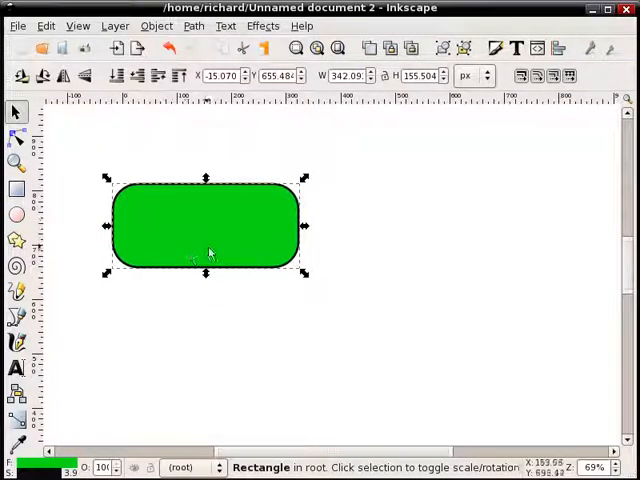
pyautogui.moveTo(16, 318)
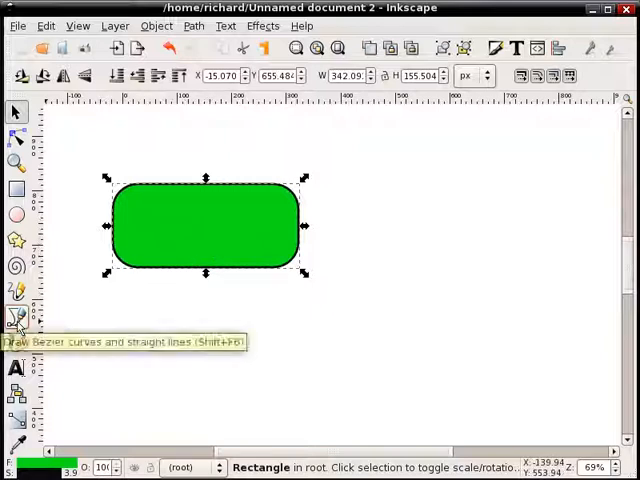
pyautogui.click(16, 316)
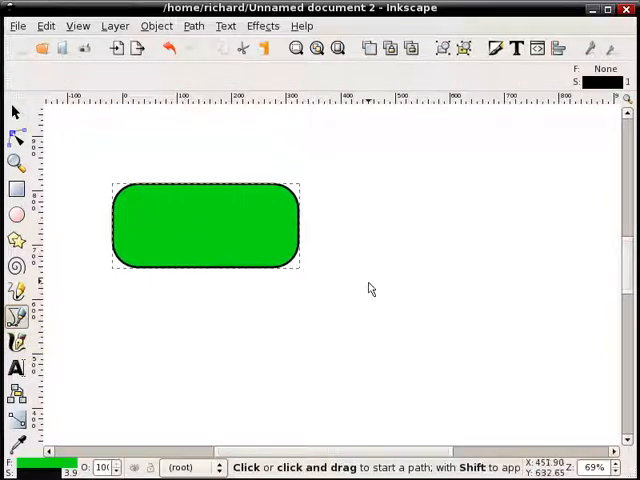
pyautogui.moveTo(80, 324)
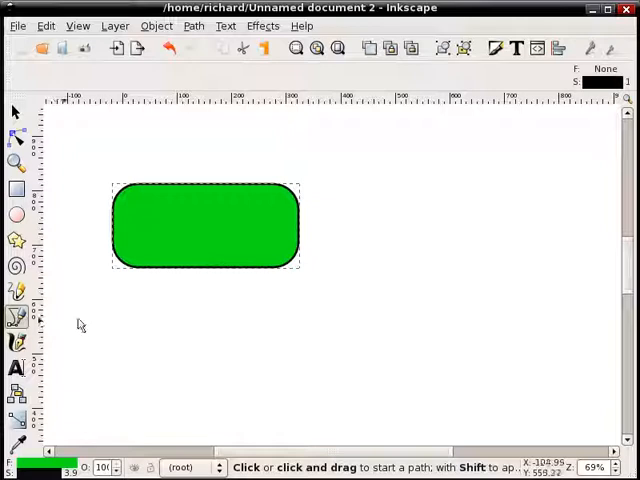
pyautogui.moveTo(356, 288)
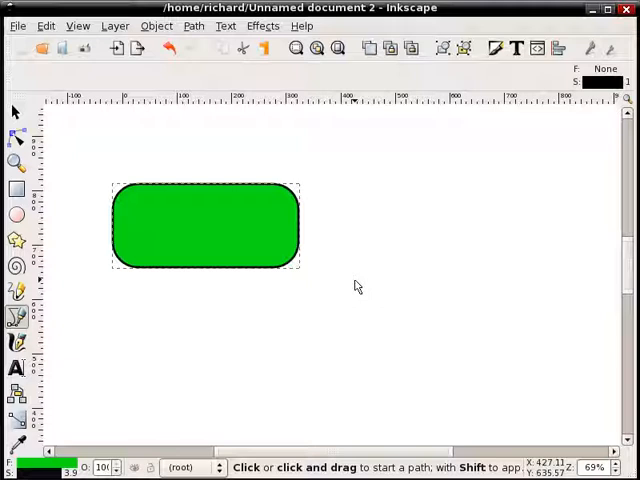
pyautogui.moveTo(406, 296)
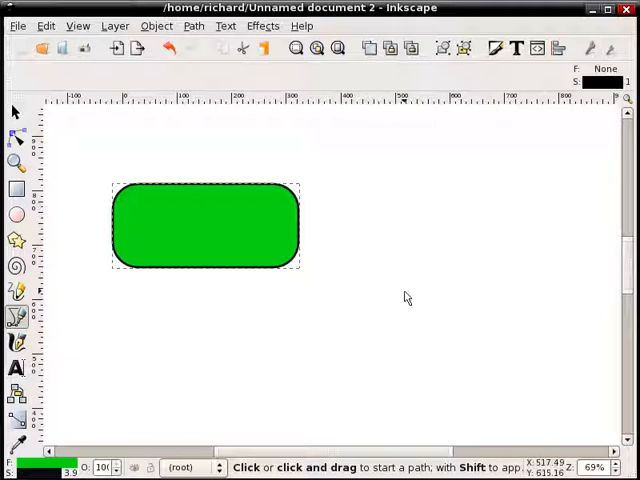
pyautogui.moveTo(384, 276)
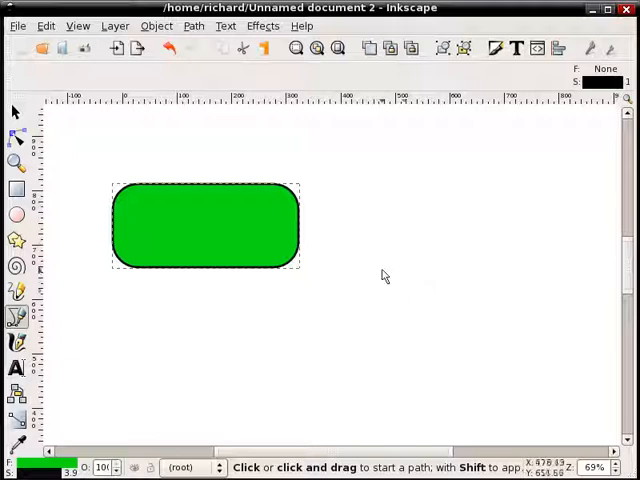
pyautogui.moveTo(392, 272)
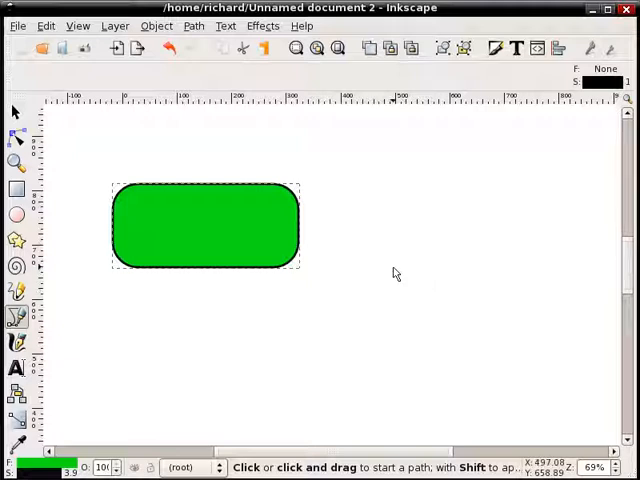
pyautogui.moveTo(356, 268)
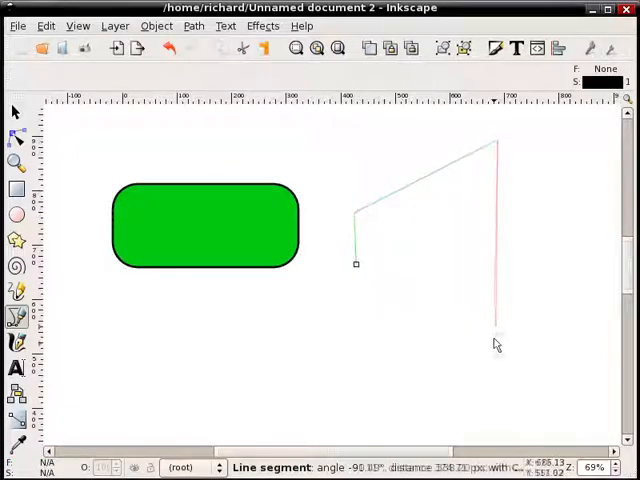
pyautogui.click(356, 264)
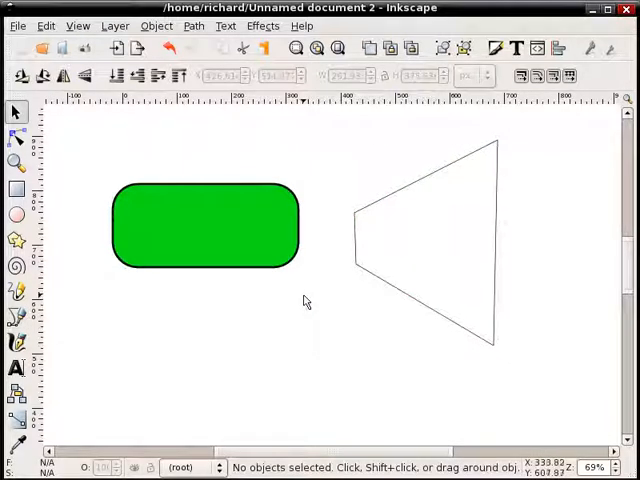
pyautogui.moveTo(284, 278)
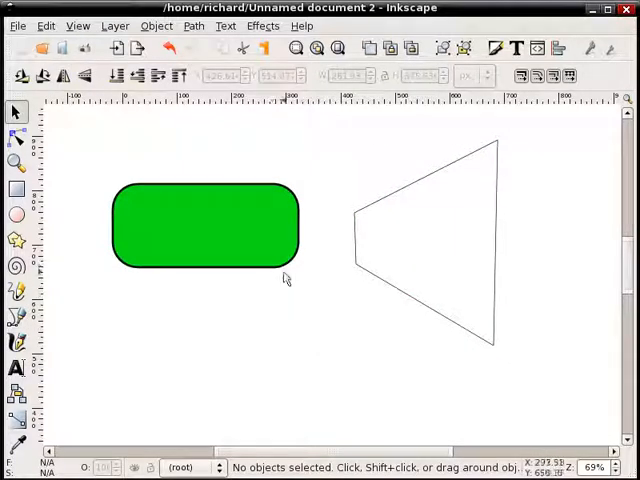
pyautogui.moveTo(236, 220)
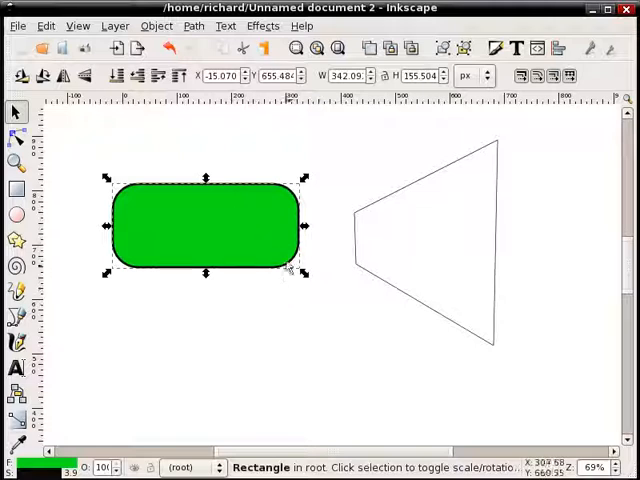
pyautogui.moveTo(180, 204)
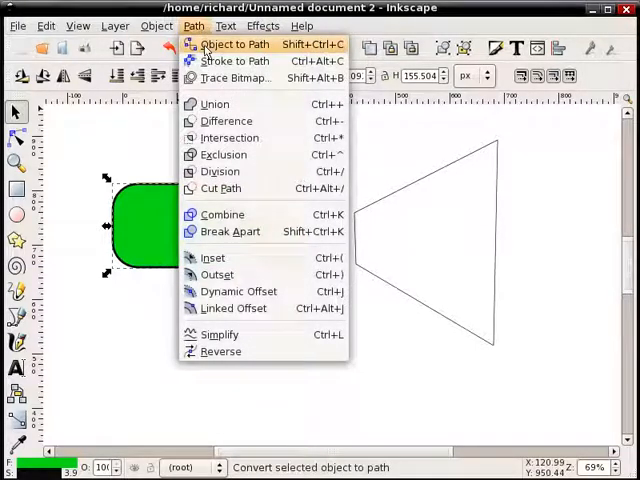
# - Convert the green rounded rectangle into an eight-node path via Object to Path
pyautogui.click(234, 44)
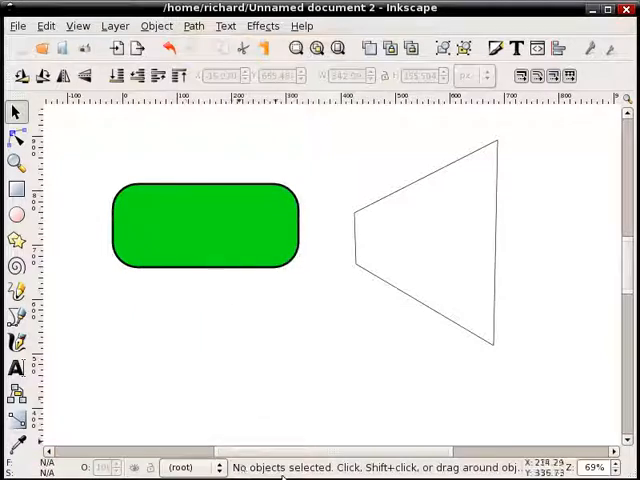
pyautogui.click(204, 224)
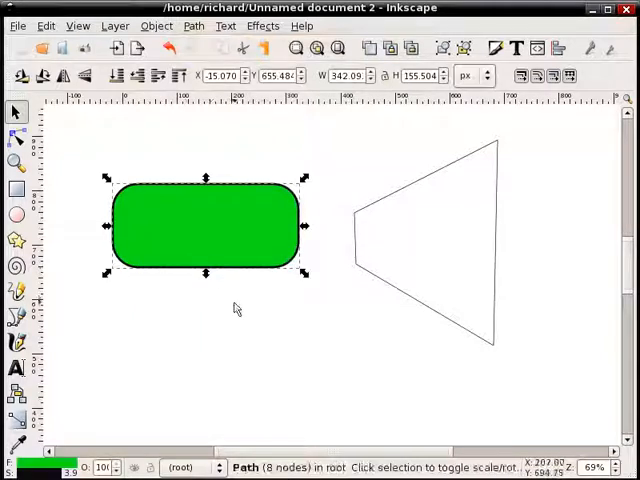
pyautogui.moveTo(248, 452)
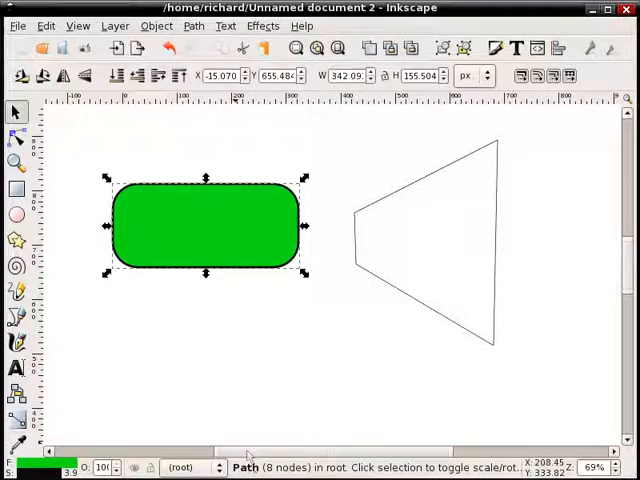
pyautogui.moveTo(336, 172)
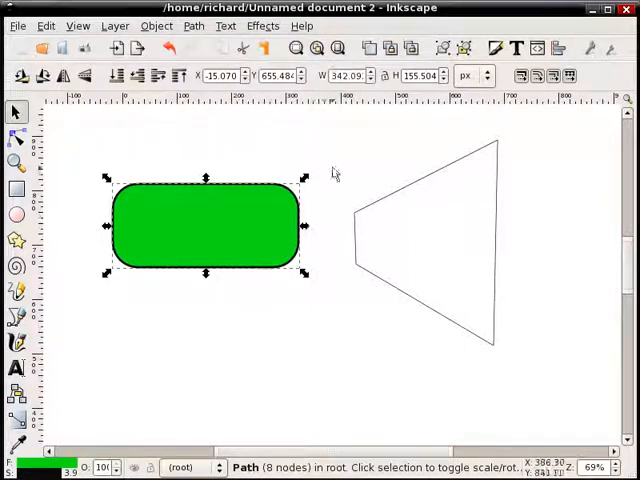
pyautogui.click(378, 208)
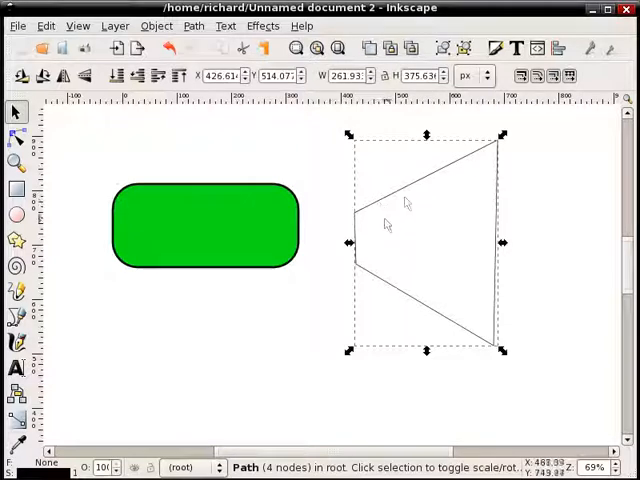
pyautogui.moveTo(268, 216)
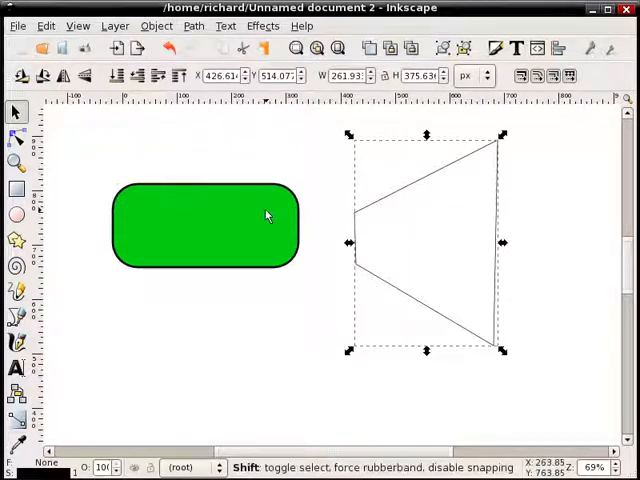
# - Apply Effects > Modify Path > Perspective to warp the green shape to the trapezoid
pyautogui.click(190, 220)
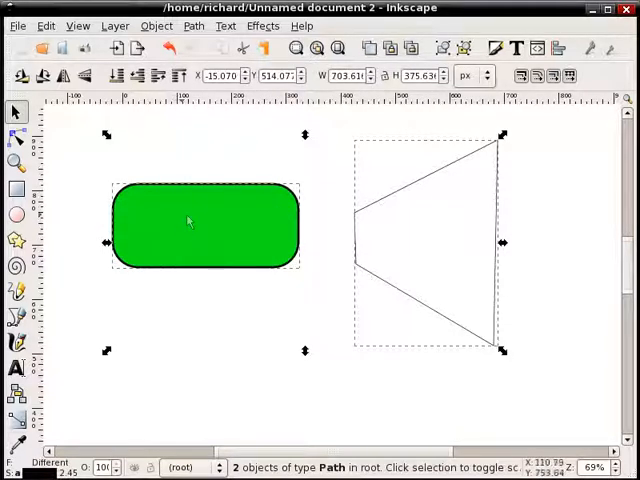
pyautogui.moveTo(236, 160)
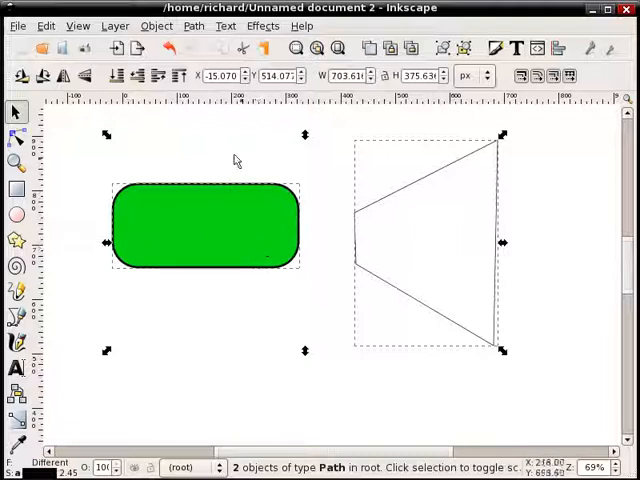
pyautogui.click(262, 24)
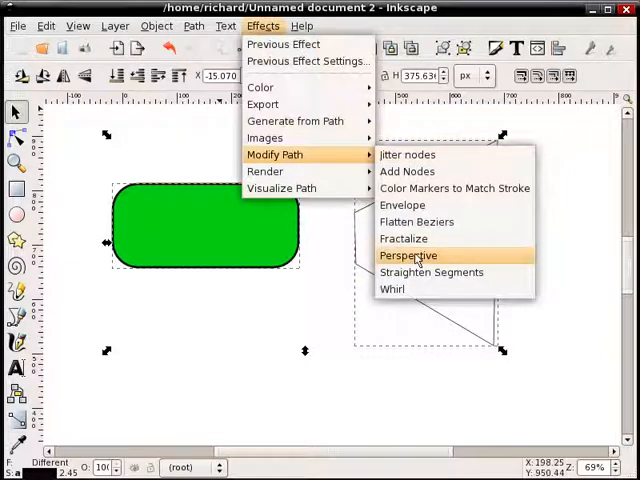
pyautogui.click(408, 256)
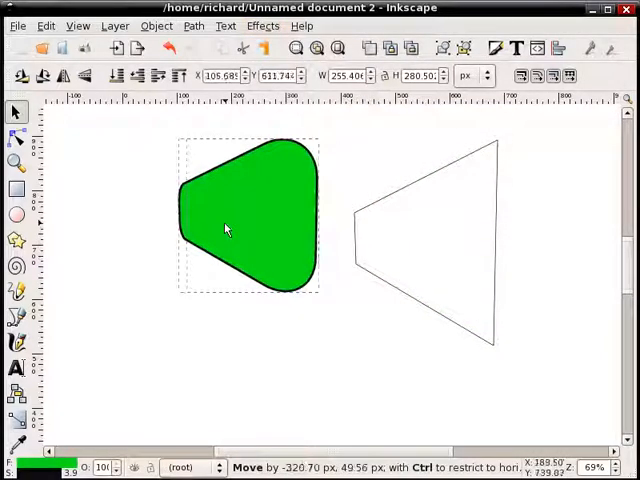
pyautogui.click(244, 216)
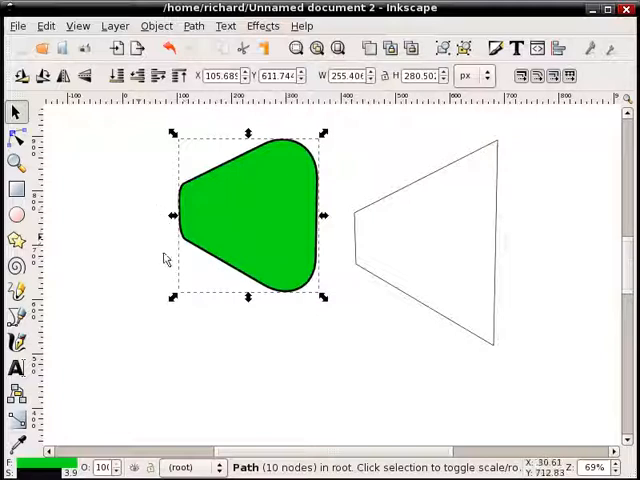
pyautogui.moveTo(156, 238)
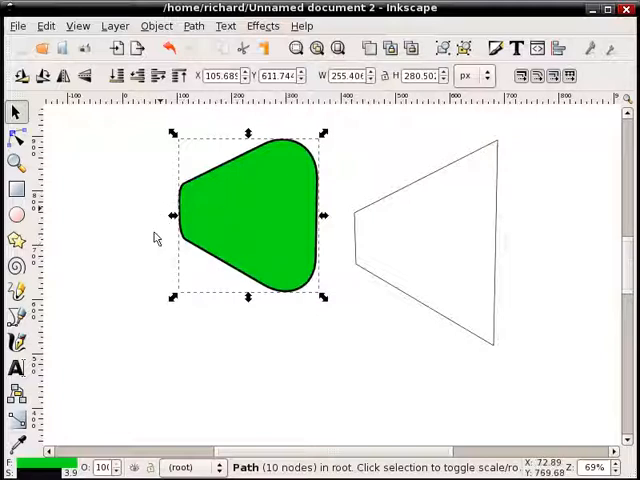
pyautogui.moveTo(142, 232)
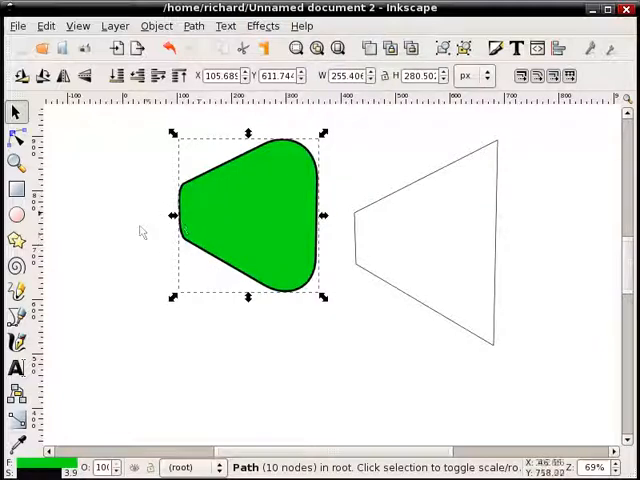
pyautogui.moveTo(152, 228)
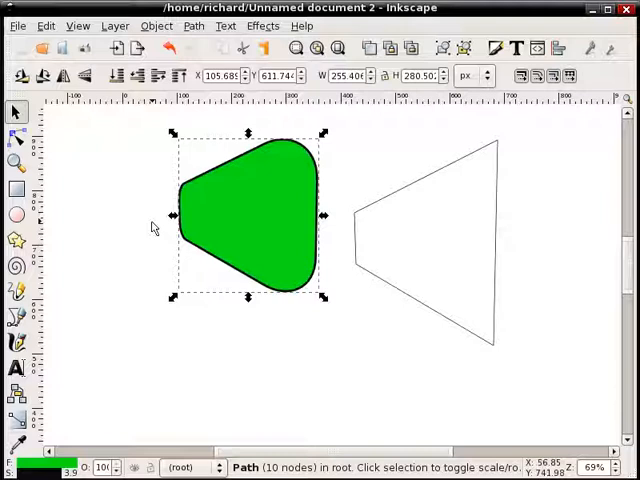
pyautogui.moveTo(350, 186)
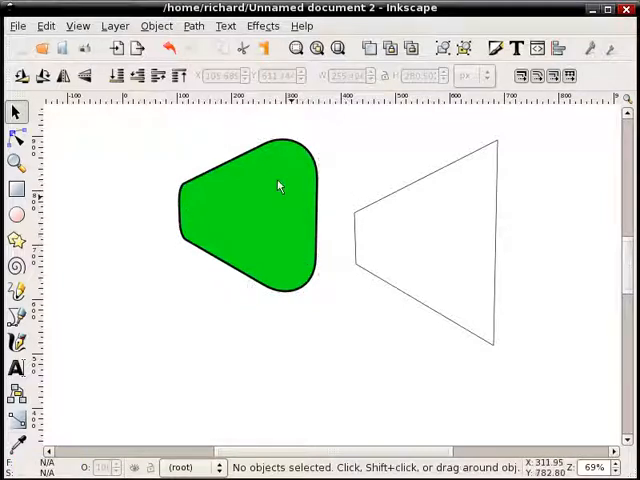
pyautogui.moveTo(322, 192)
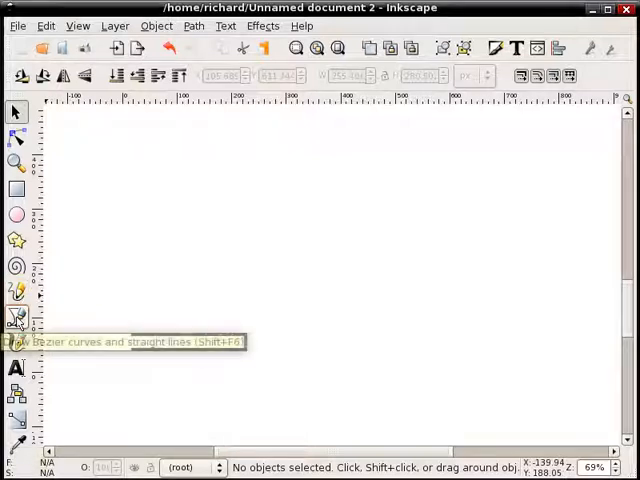
pyautogui.moveTo(16, 316)
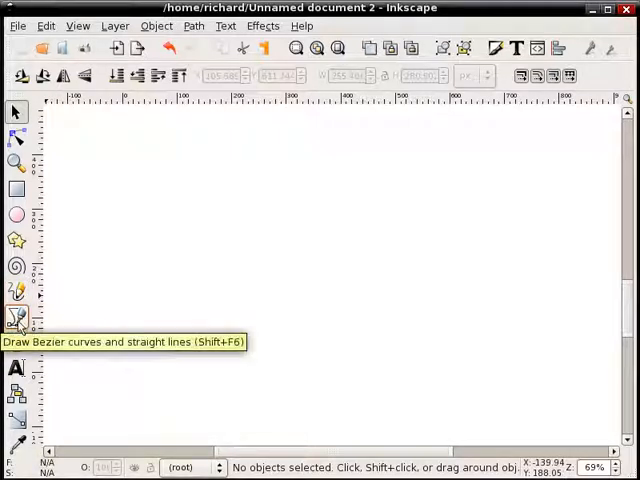
# - Draw an upward-pointing arrow outline with the Bezier pen
pyautogui.click(16, 316)
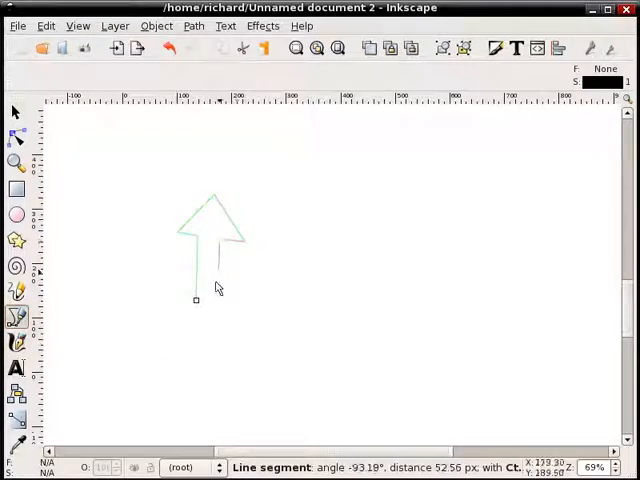
pyautogui.click(196, 300)
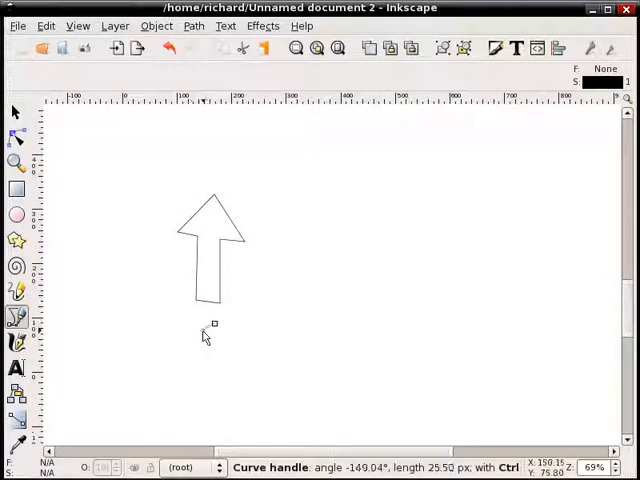
pyautogui.press('Escape')
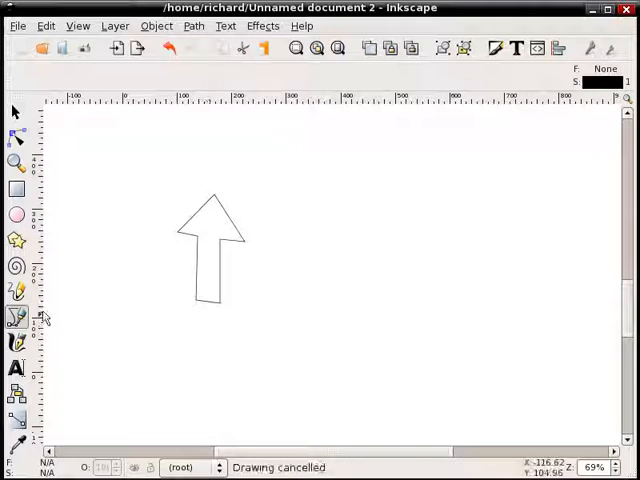
# - Draw a small green circle beneath the arrow with the Ellipse tool
pyautogui.click(16, 214)
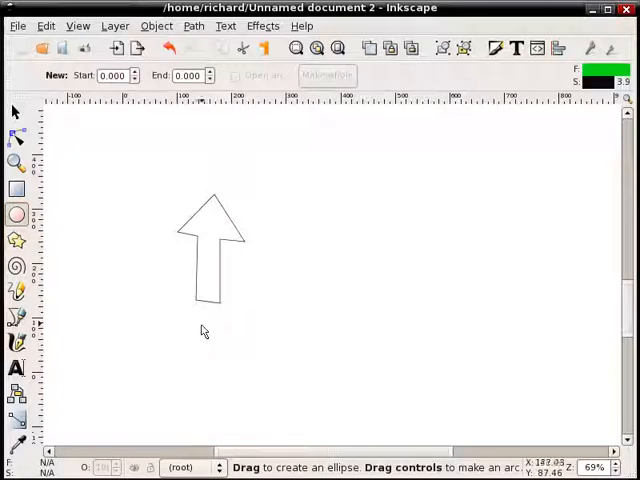
pyautogui.moveTo(204, 324); pyautogui.dragTo(228, 350)
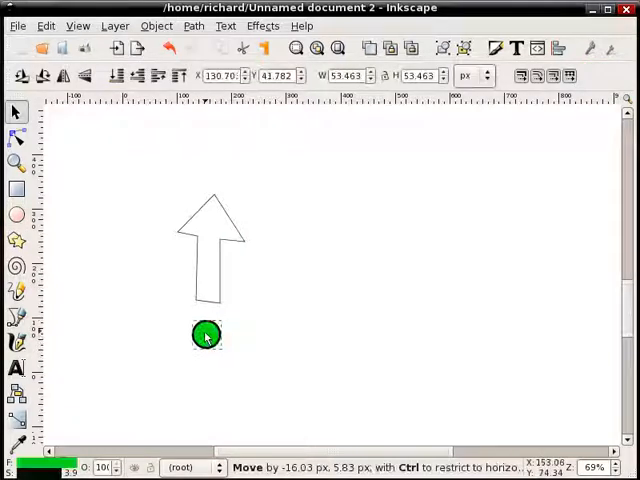
pyautogui.click(276, 270)
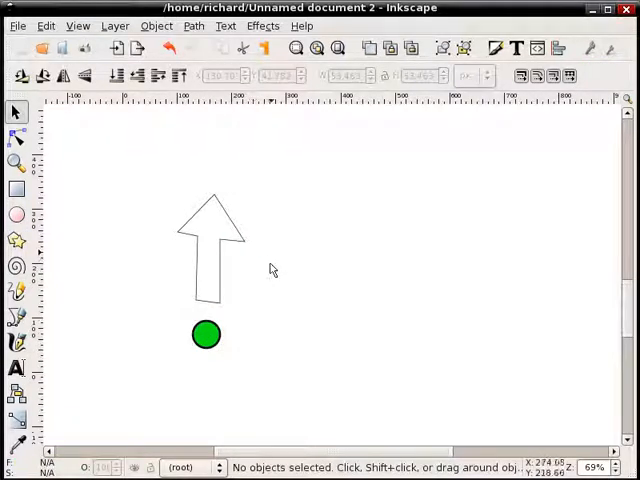
pyautogui.moveTo(324, 238)
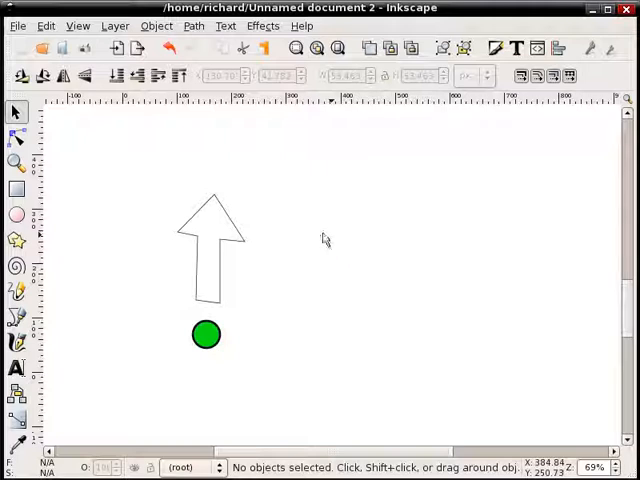
pyautogui.moveTo(196, 318)
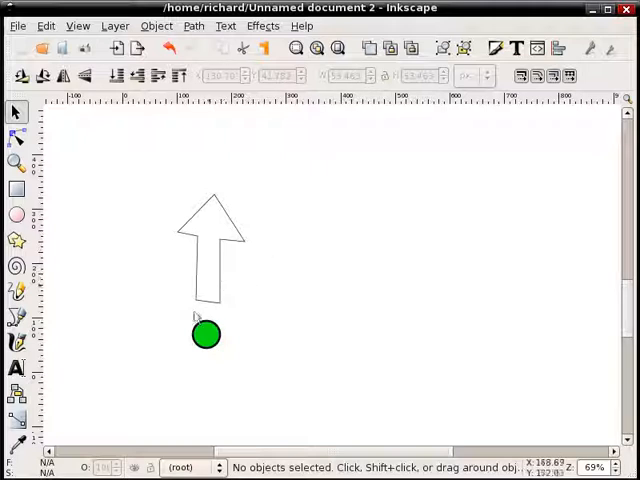
pyautogui.moveTo(230, 324)
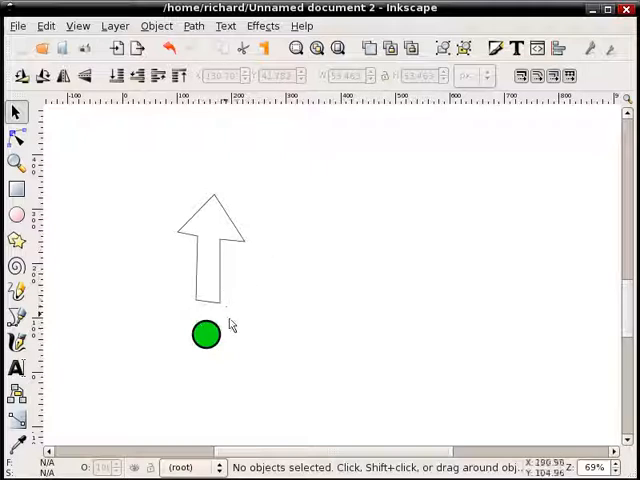
pyautogui.click(204, 334)
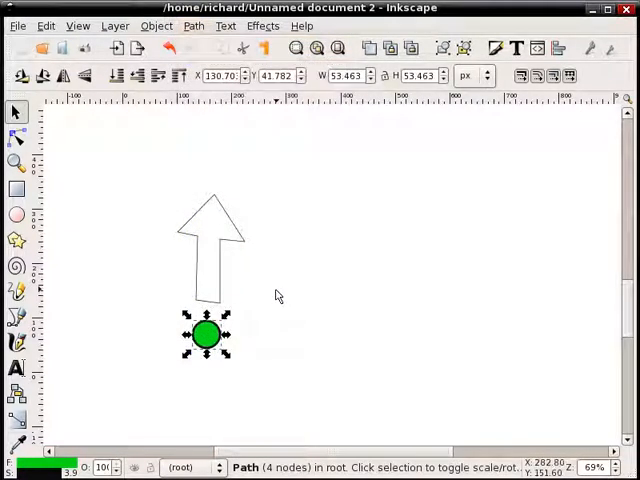
pyautogui.click(210, 250)
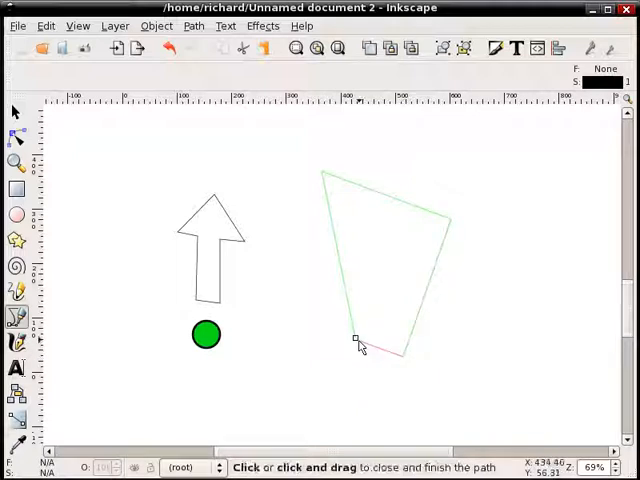
pyautogui.moveTo(396, 350)
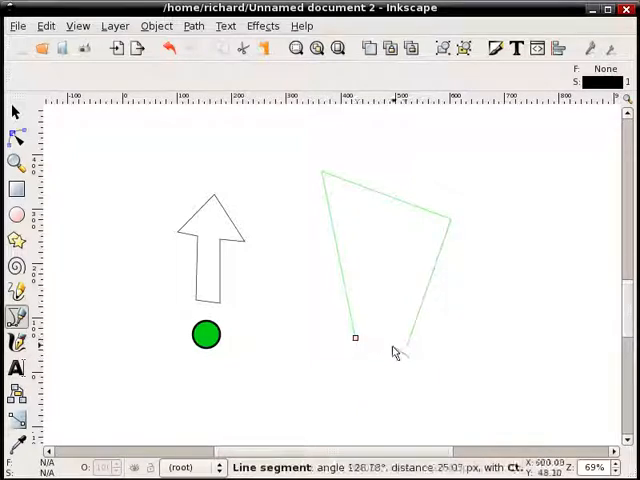
# - Close a tilted four-sided outline to the right of the arrow and circle
pyautogui.press('Escape')
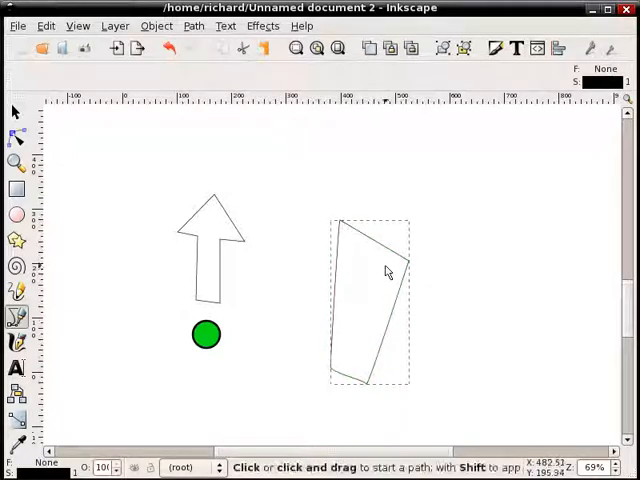
pyautogui.click(370, 300)
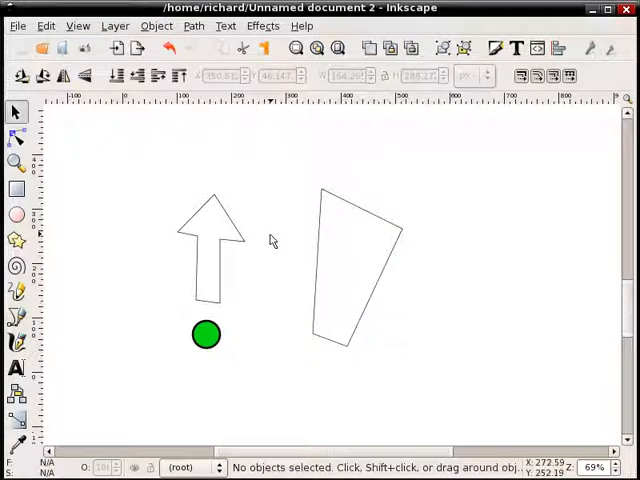
pyautogui.moveTo(230, 284)
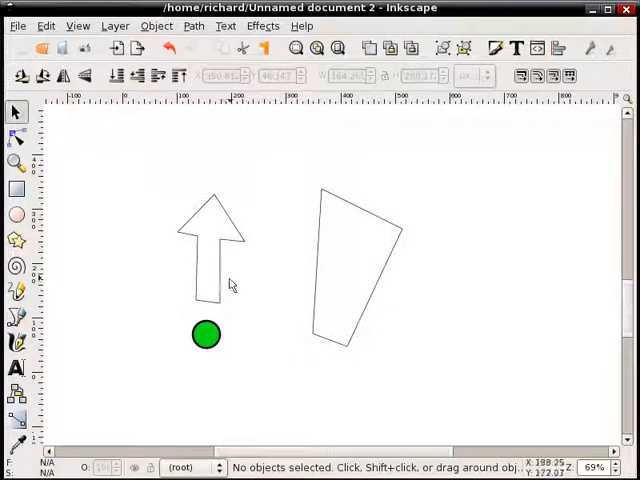
pyautogui.moveTo(216, 316)
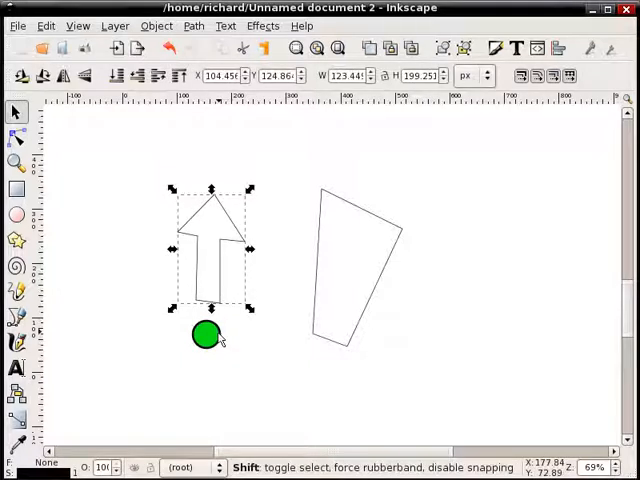
# - Combine the arrow and circle into a single eleven-node path with Path > Combine
pyautogui.click(208, 336)
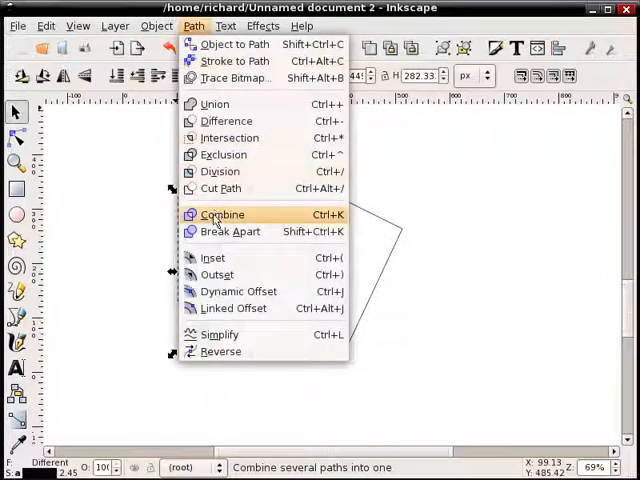
pyautogui.click(222, 214)
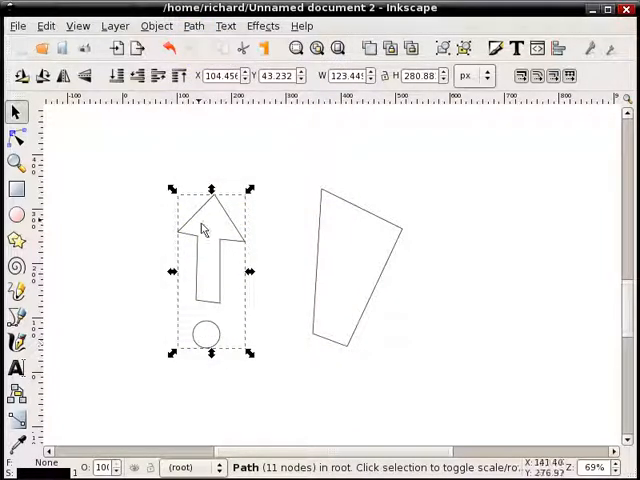
pyautogui.moveTo(150, 308)
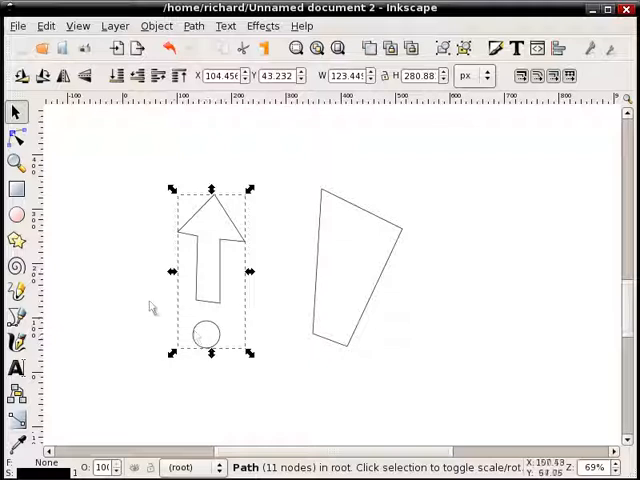
pyautogui.moveTo(222, 344)
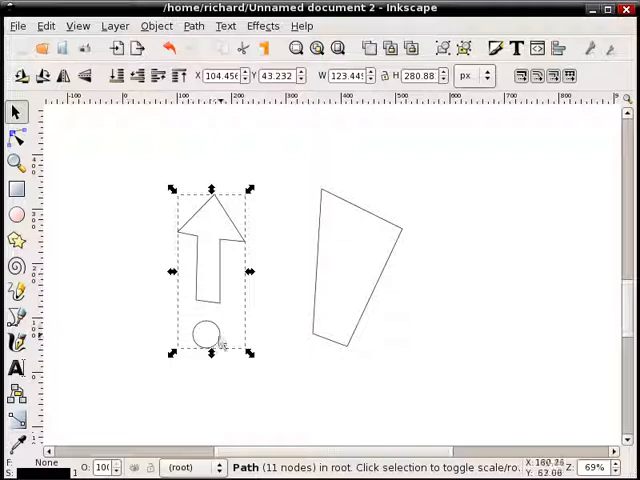
pyautogui.moveTo(190, 284)
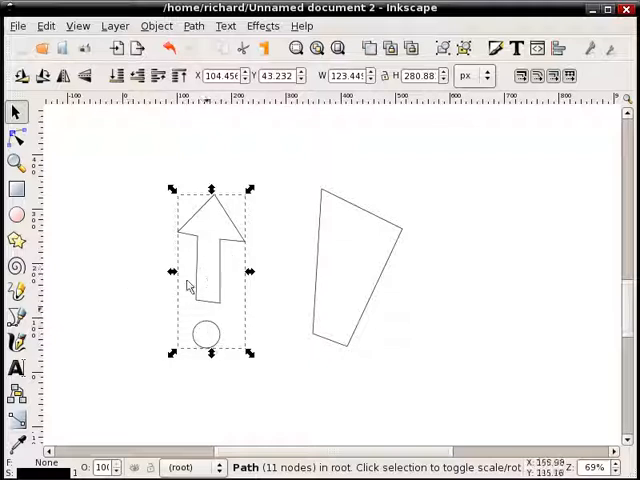
pyautogui.moveTo(238, 232)
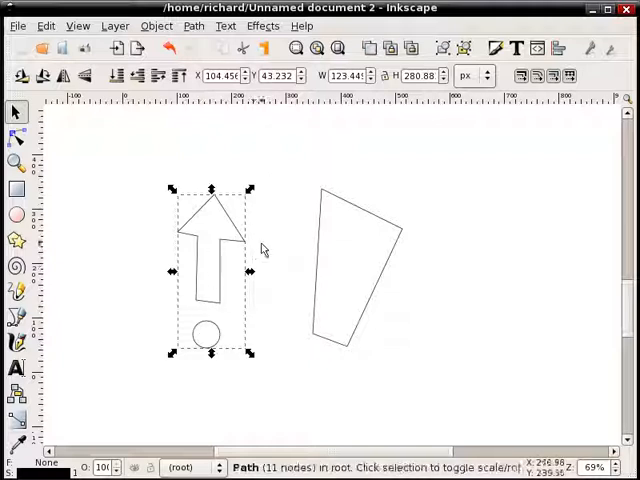
pyautogui.click(284, 224)
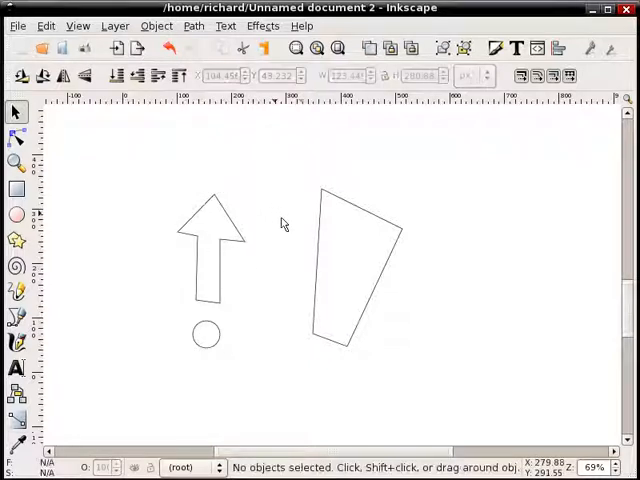
pyautogui.moveTo(314, 268)
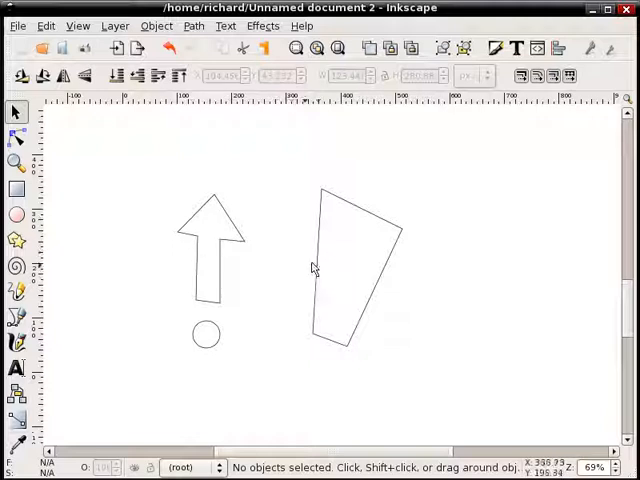
pyautogui.click(356, 264)
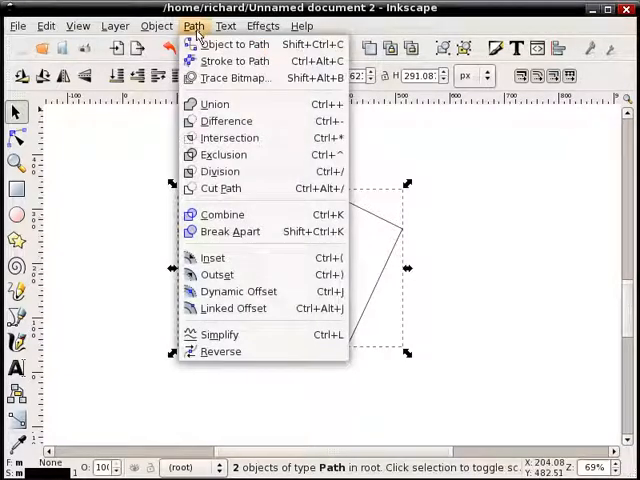
pyautogui.click(262, 26)
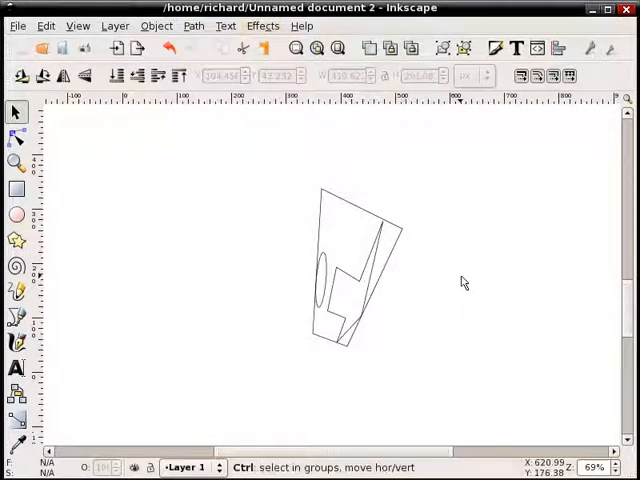
pyautogui.moveTo(418, 274)
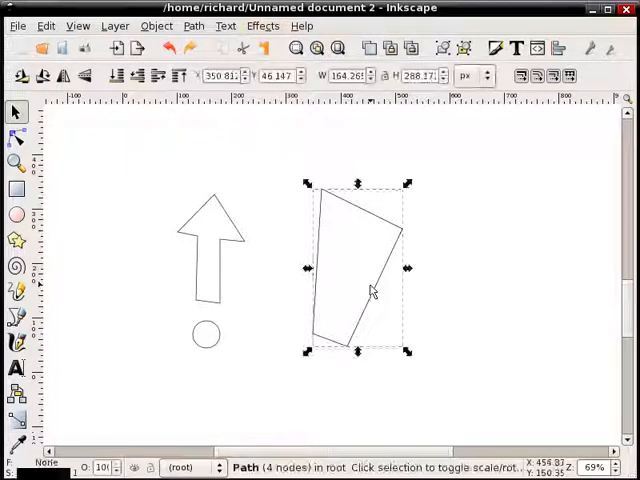
# - Delete and redraw the four-sided outline, then warp the arrow and circle with Perspective
pyautogui.press('Delete')
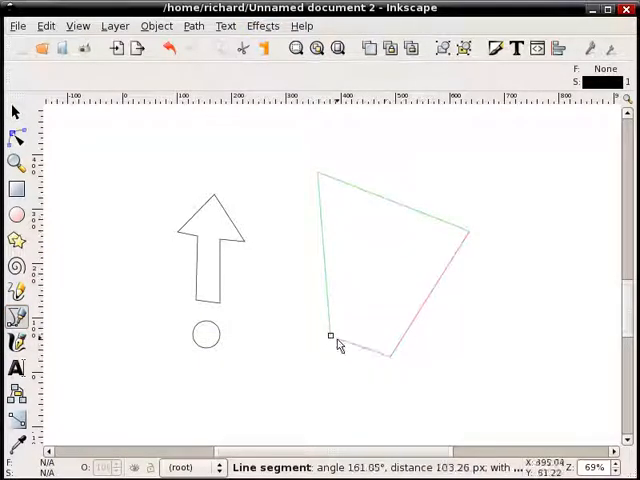
pyautogui.moveTo(348, 356)
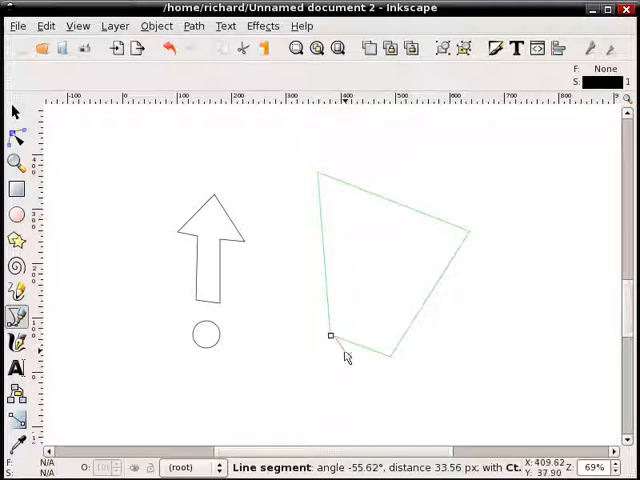
pyautogui.click(330, 336)
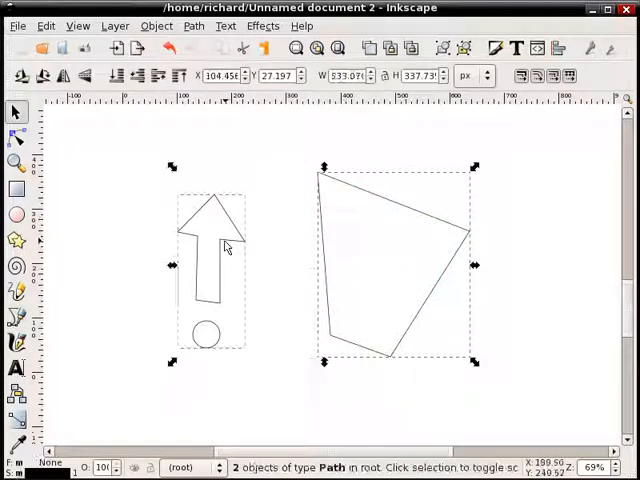
pyautogui.click(262, 24)
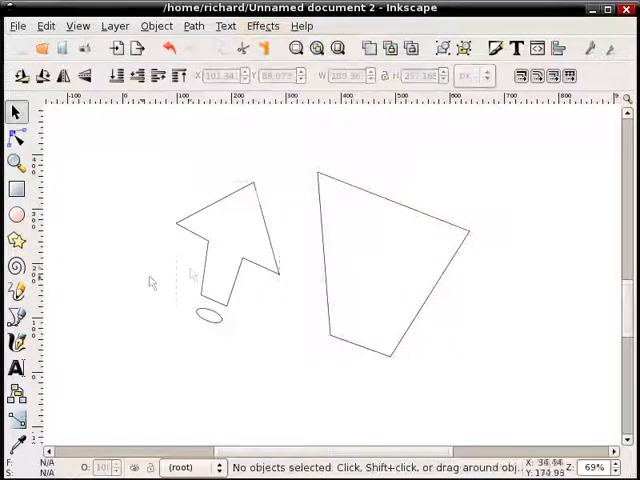
# - Create and enlarge the text 'perspective' on the canvas
pyautogui.scroll(3)
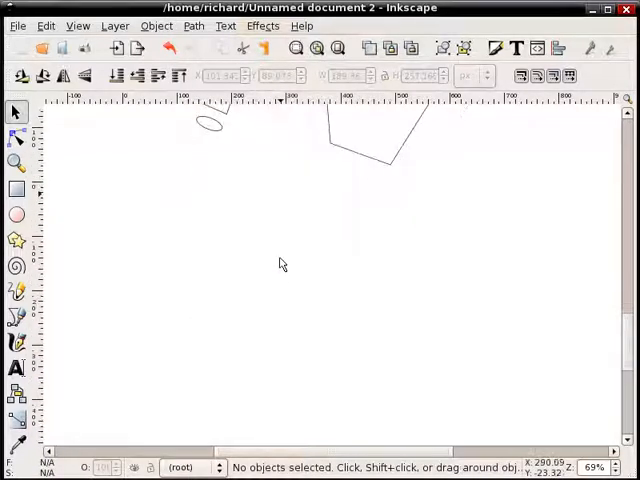
pyautogui.click(16, 368)
pyautogui.write('perspective')
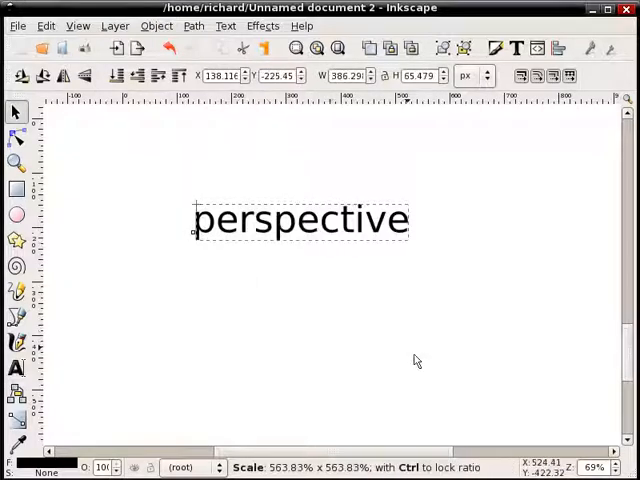
pyautogui.click(124, 290)
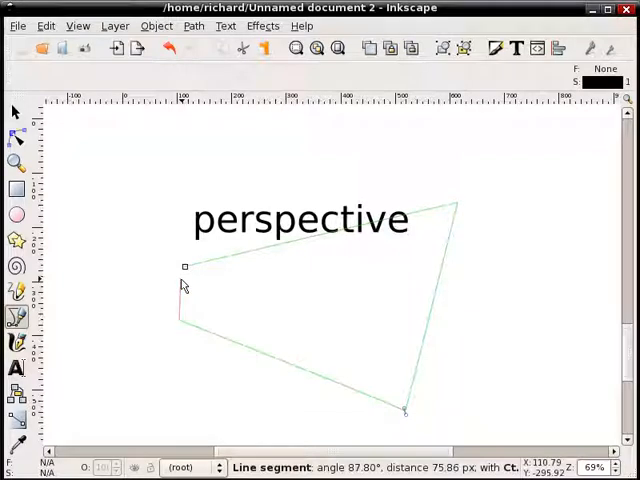
# - Draw a closed slanted four-sided outline beneath the word
pyautogui.press('Escape')
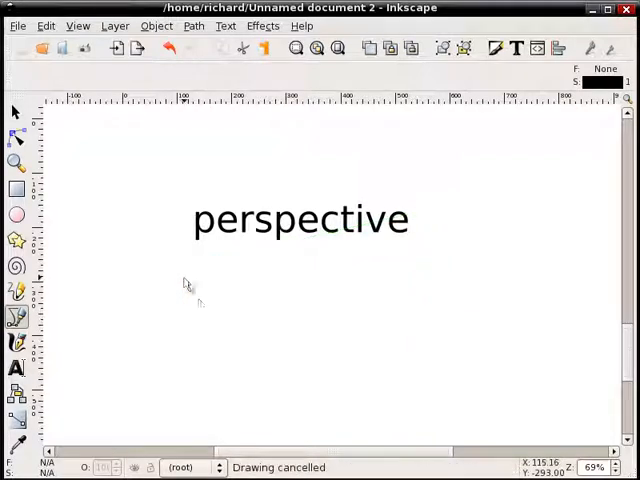
pyautogui.click(204, 332)
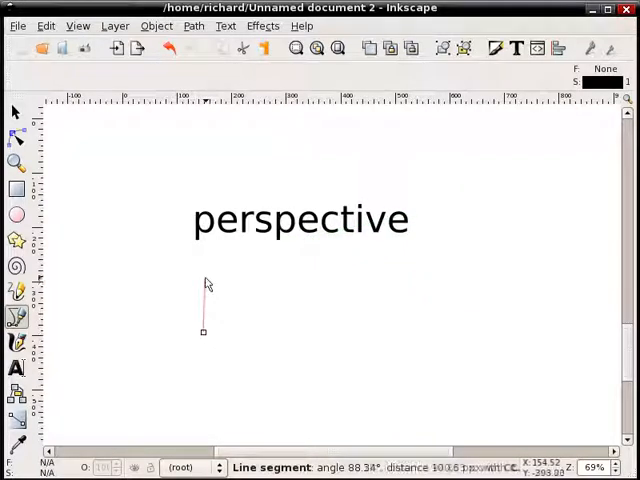
pyautogui.click(484, 376)
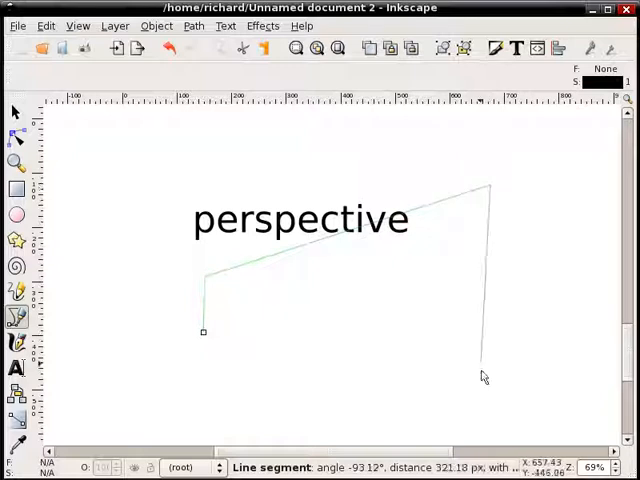
pyautogui.click(204, 332)
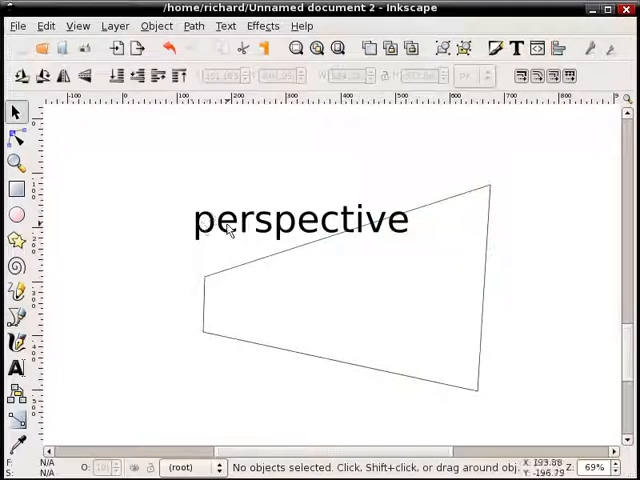
# - Convert the word to a 212-node path and warp it to the outline with Perspective
pyautogui.click(300, 220)
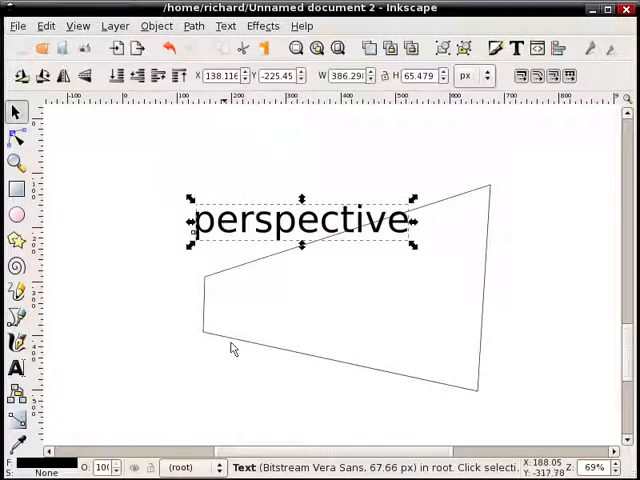
pyautogui.moveTo(238, 248)
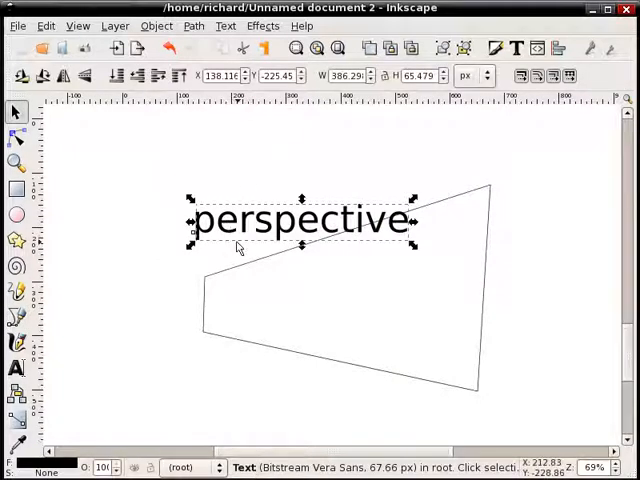
pyautogui.click(192, 26)
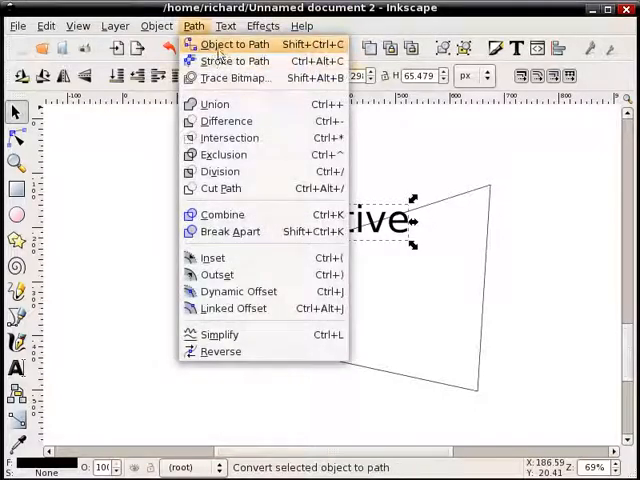
pyautogui.click(232, 44)
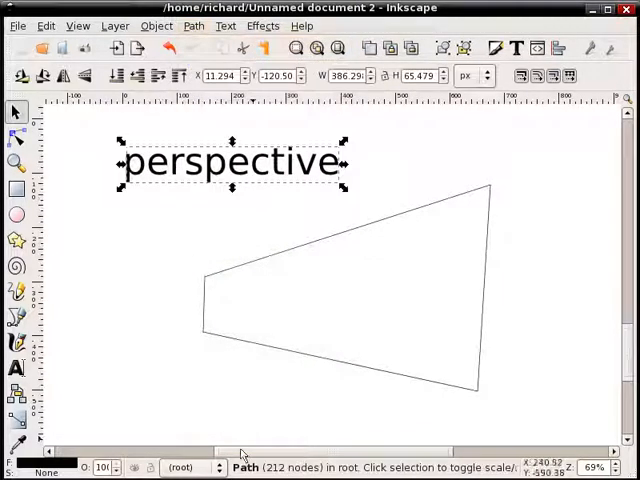
pyautogui.click(350, 280)
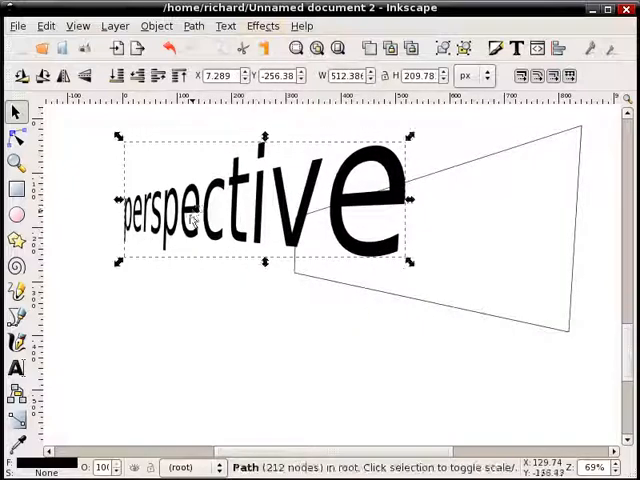
pyautogui.click(266, 284)
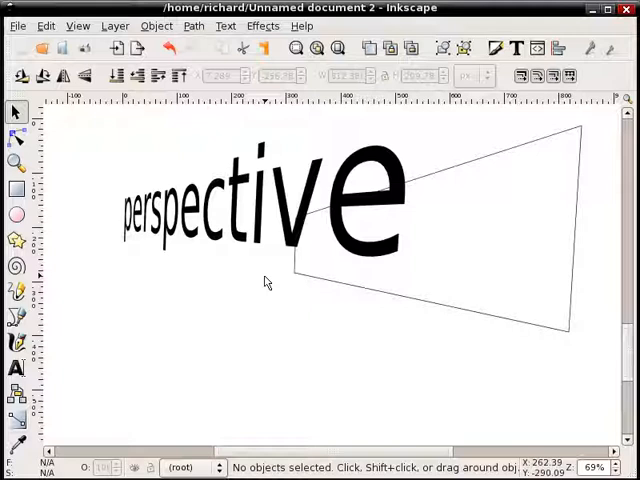
pyautogui.moveTo(412, 272)
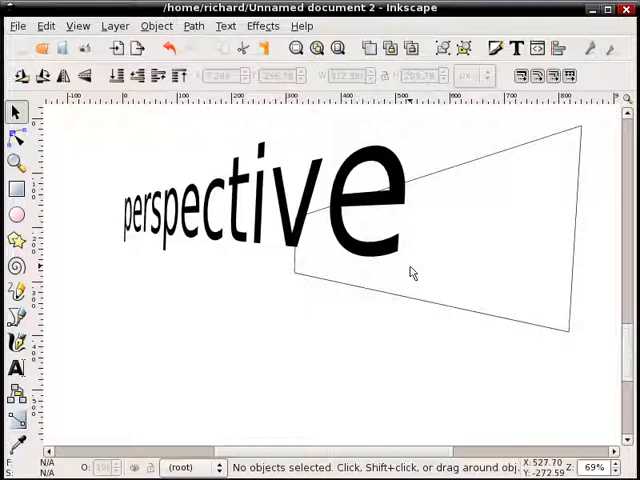
pyautogui.moveTo(420, 274)
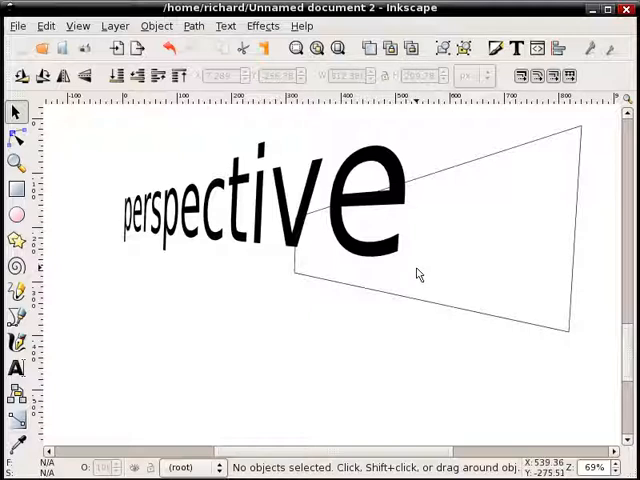
pyautogui.moveTo(240, 280)
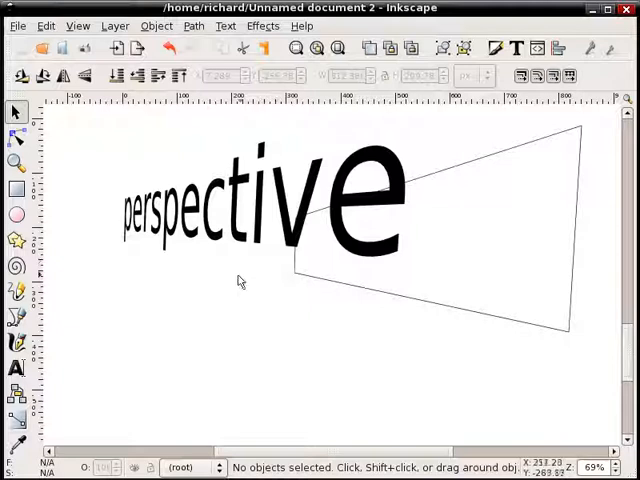
pyautogui.moveTo(240, 272)
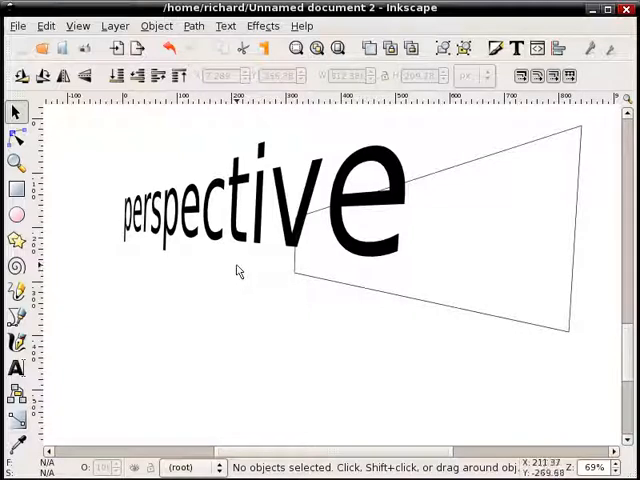